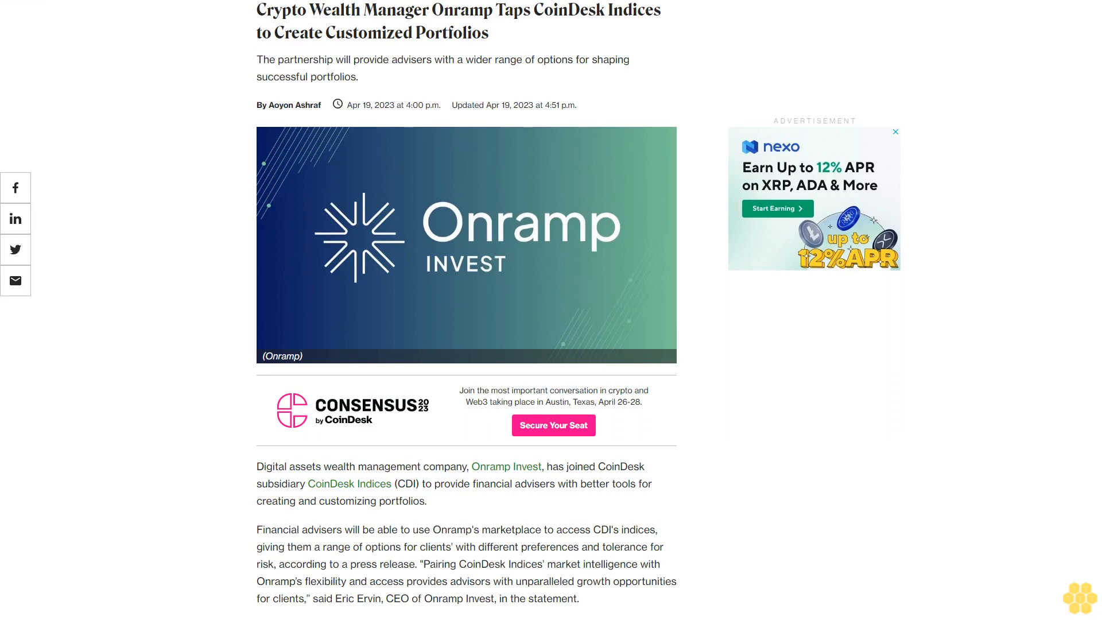
{"action": "scroll", "scroll_direction": "down", "scroll_amount": 3}
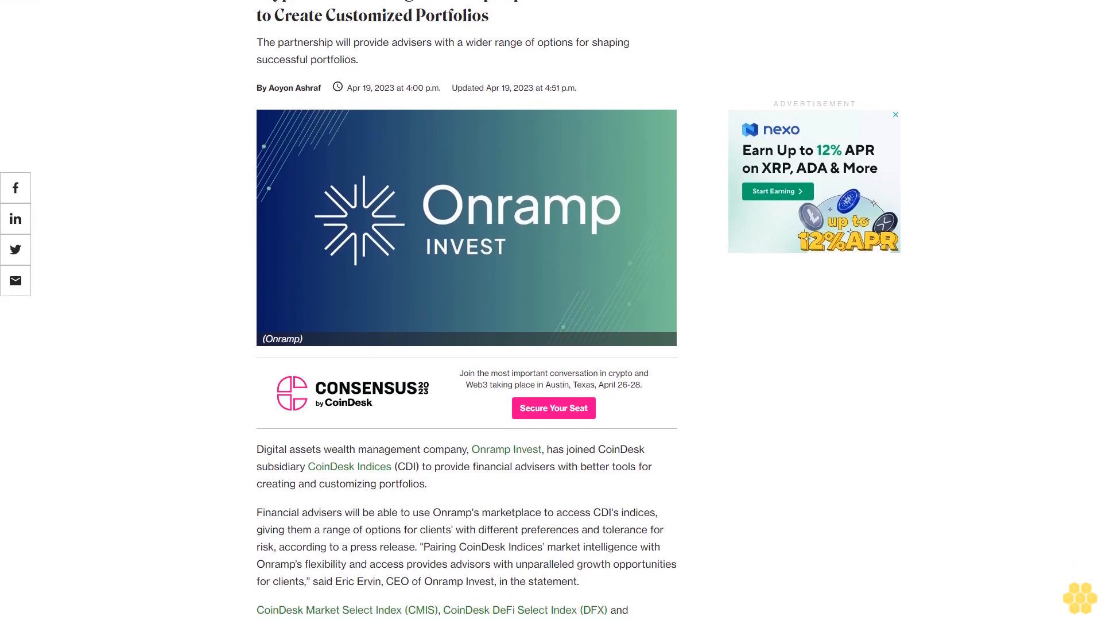
{"action": "scroll", "scroll_direction": "down", "scroll_amount": 3}
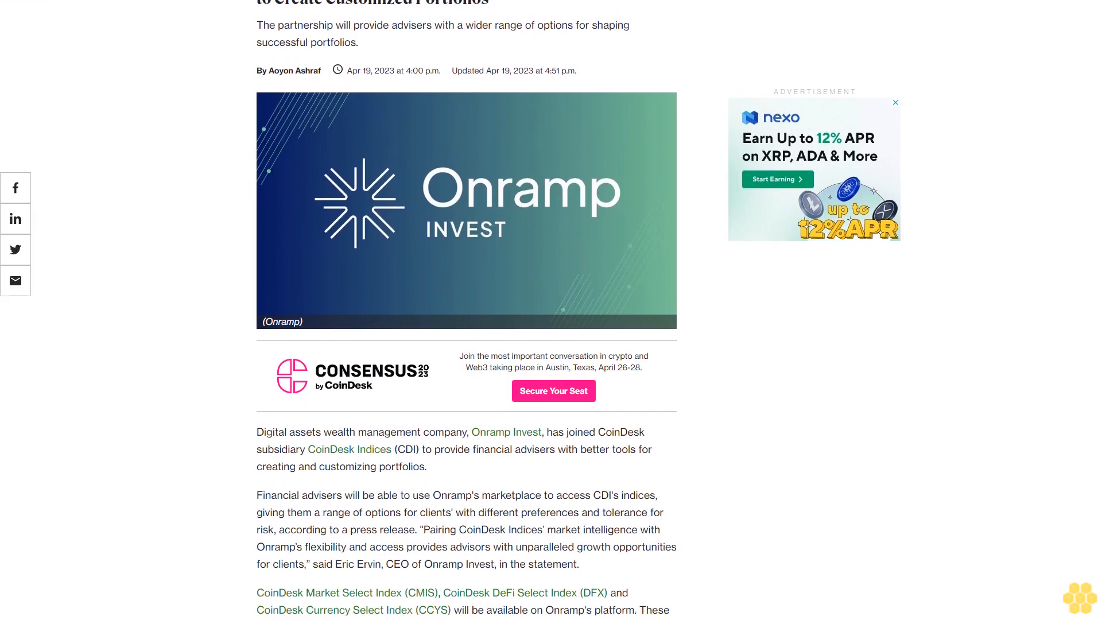
{"action": "scroll", "scroll_direction": "down", "scroll_amount": 3}
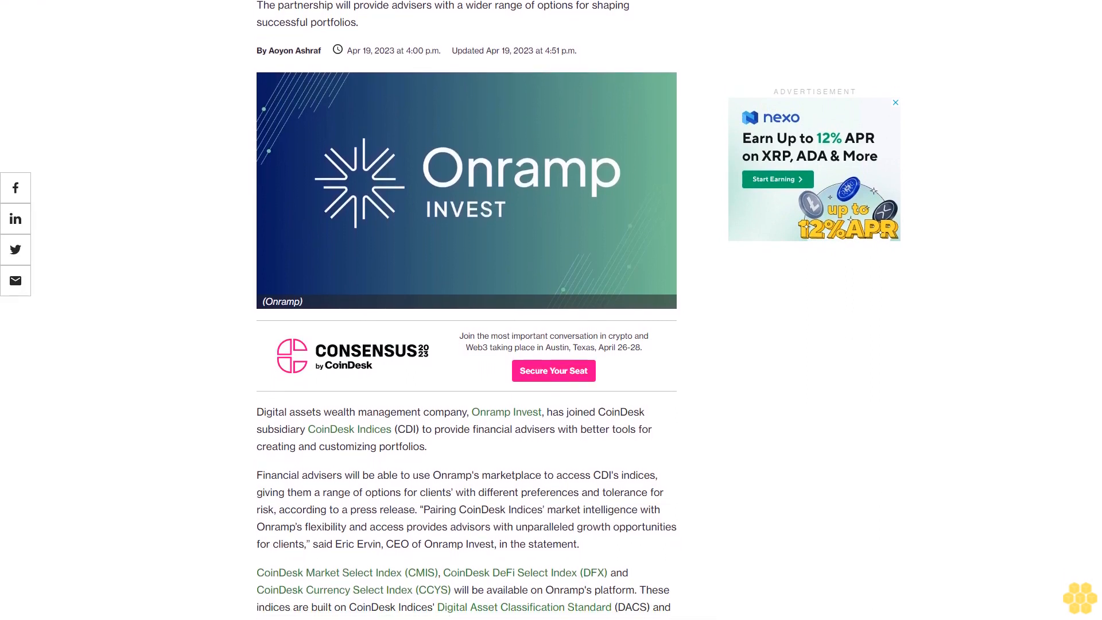
{"action": "scroll", "scroll_direction": "down", "scroll_amount": 3}
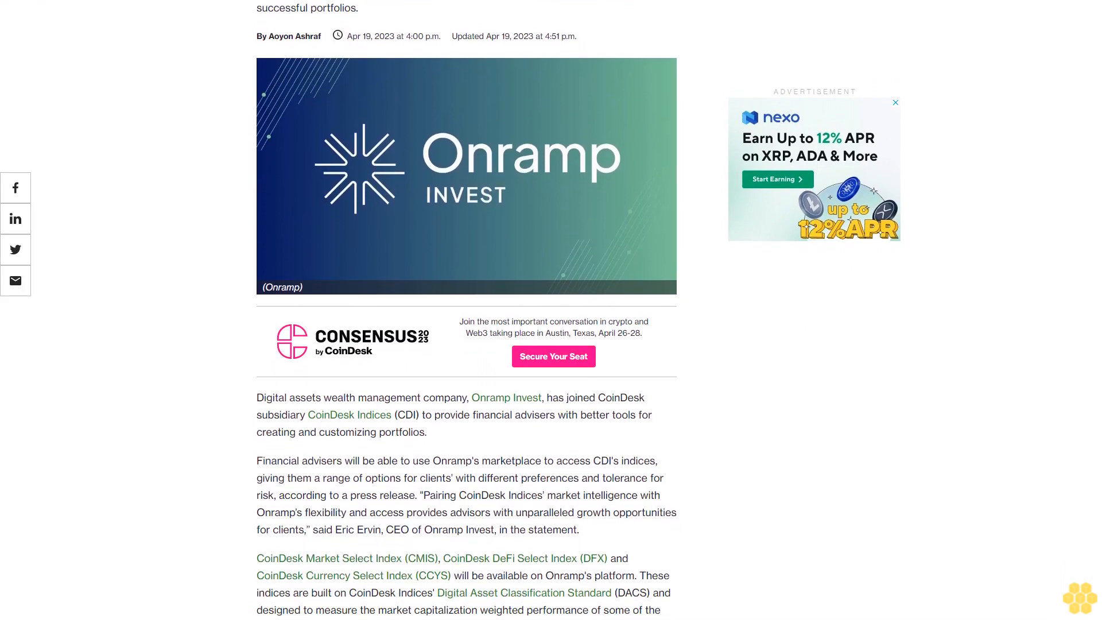
{"action": "scroll", "scroll_direction": "down", "scroll_amount": 3}
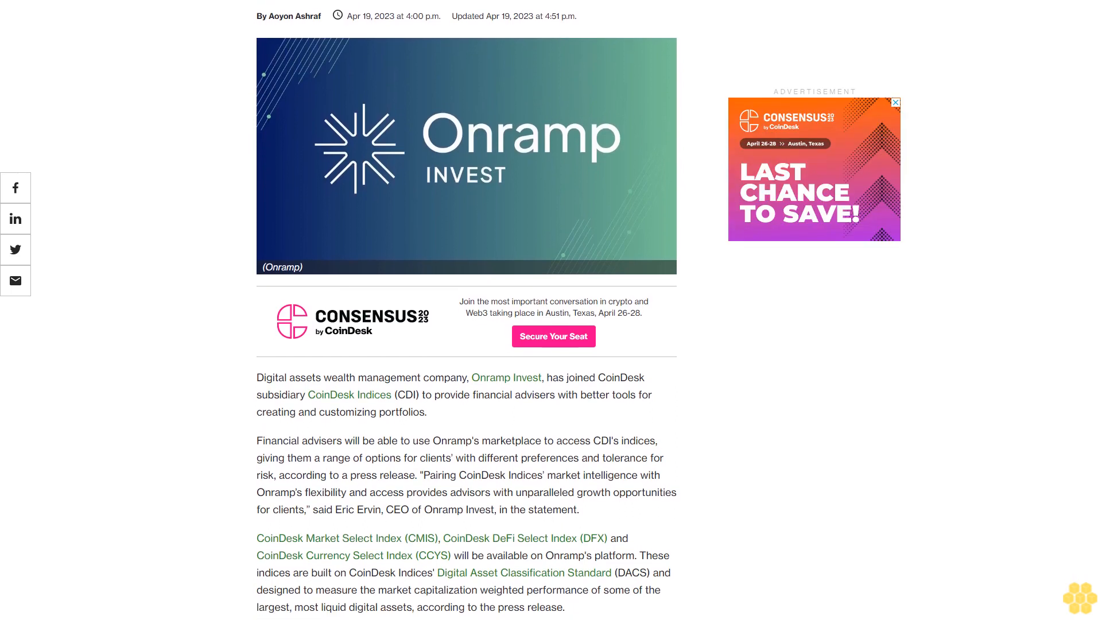
{"action": "scroll", "scroll_direction": "down", "scroll_amount": 3}
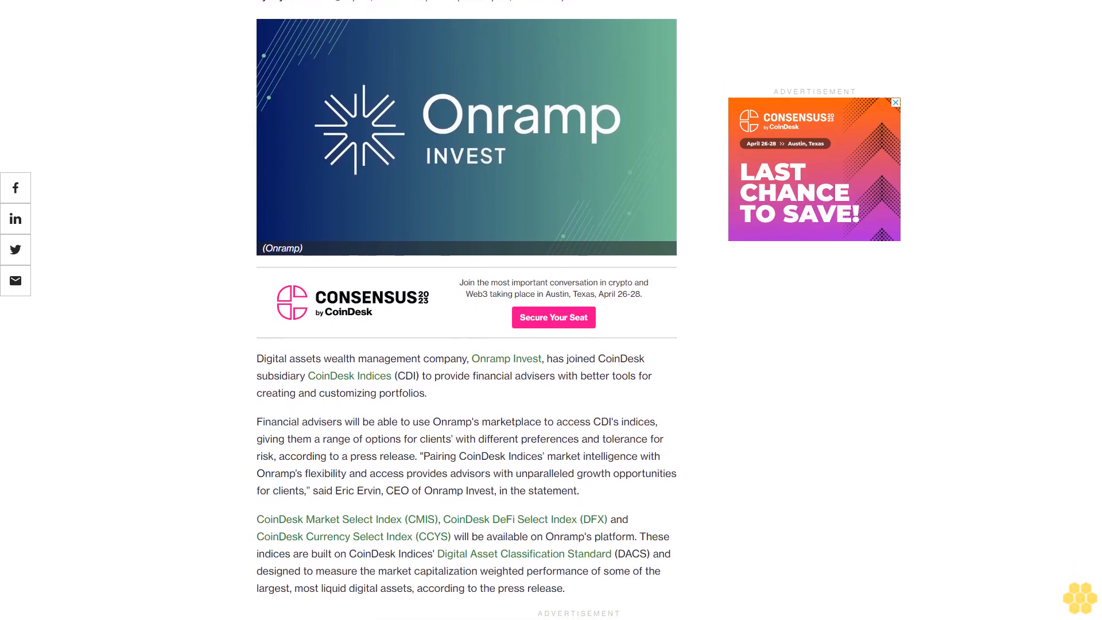
{"action": "scroll", "scroll_direction": "down", "scroll_amount": 3}
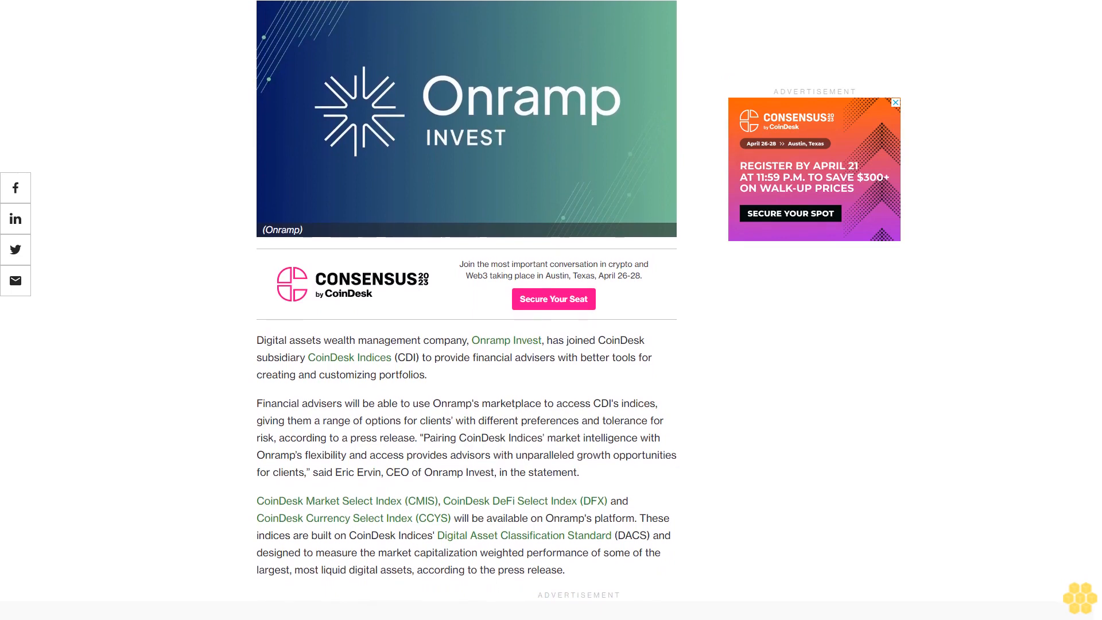
{"action": "scroll", "scroll_direction": "down", "scroll_amount": 3}
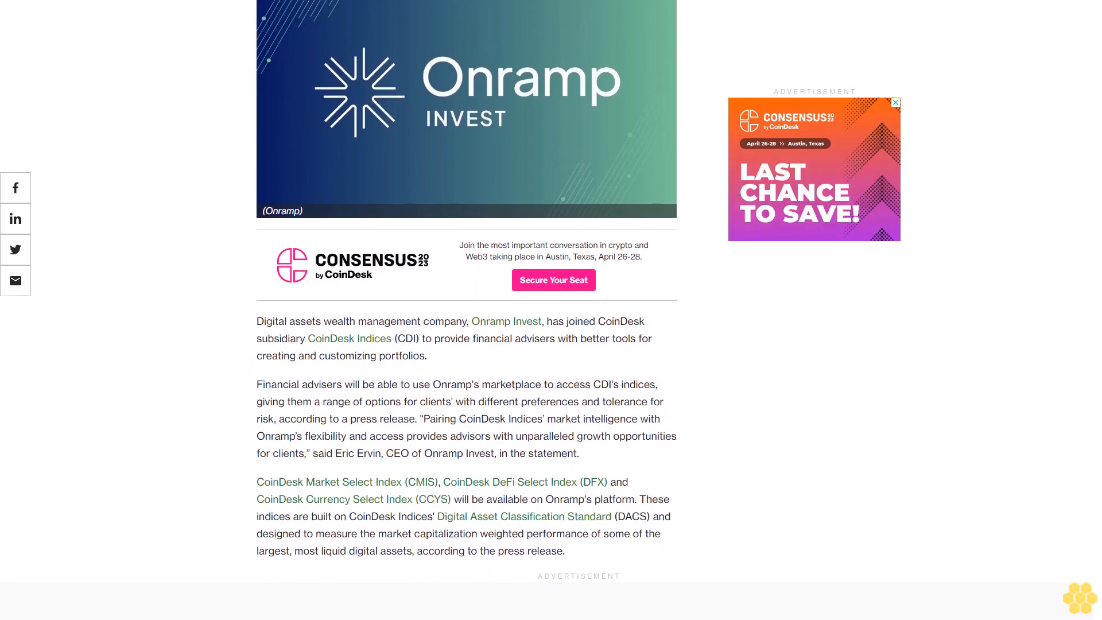
{"action": "scroll", "scroll_direction": "down", "scroll_amount": 3}
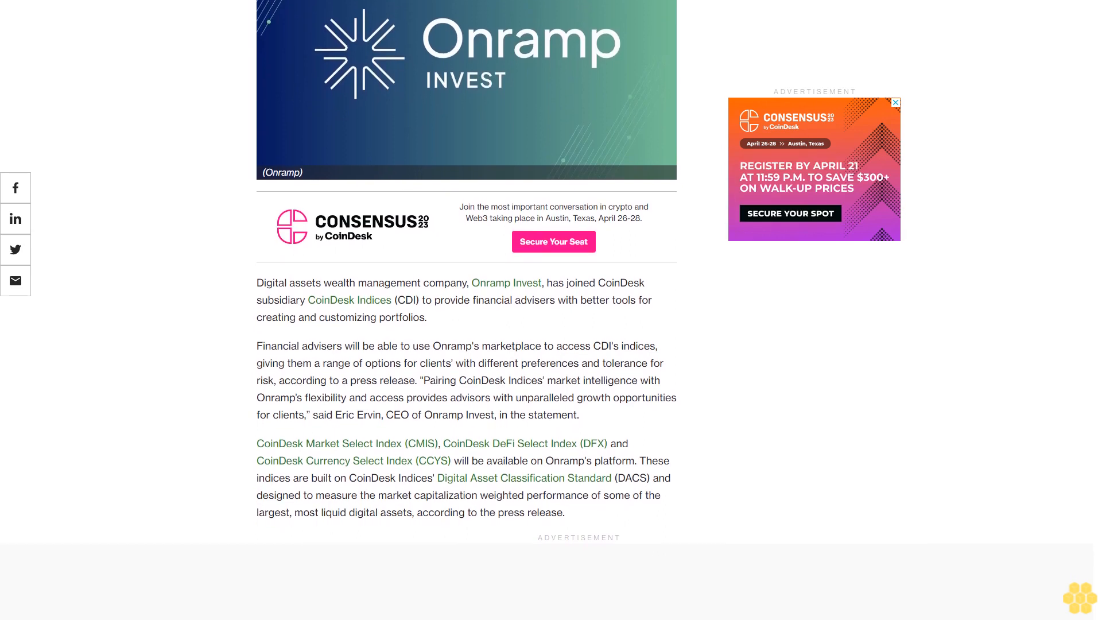
{"action": "scroll", "scroll_direction": "down", "scroll_amount": 3}
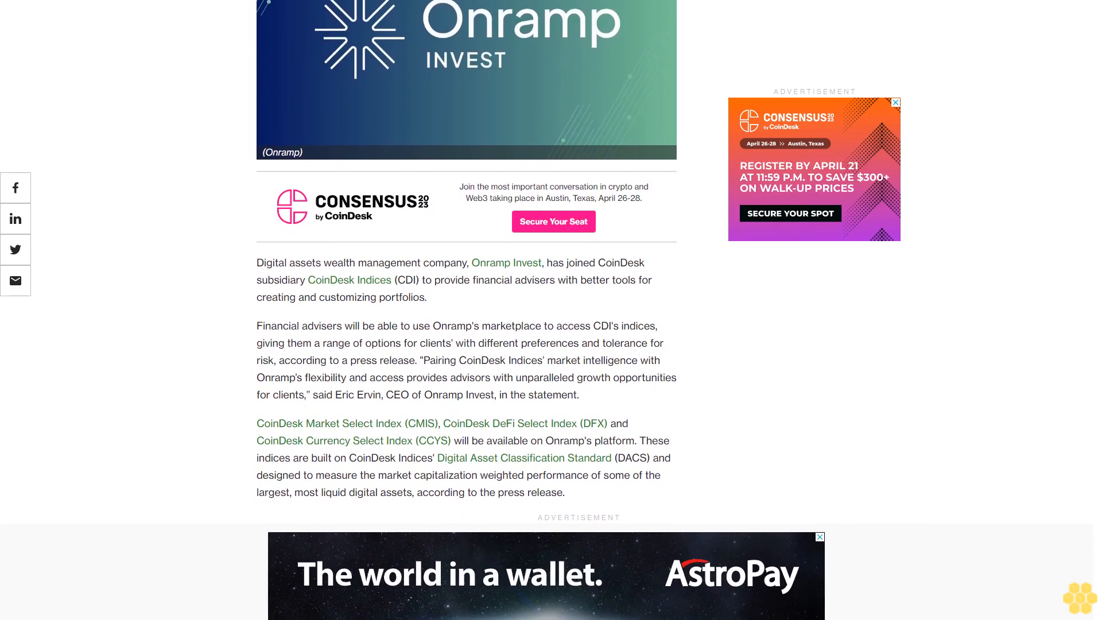
{"action": "scroll", "scroll_direction": "down", "scroll_amount": 3}
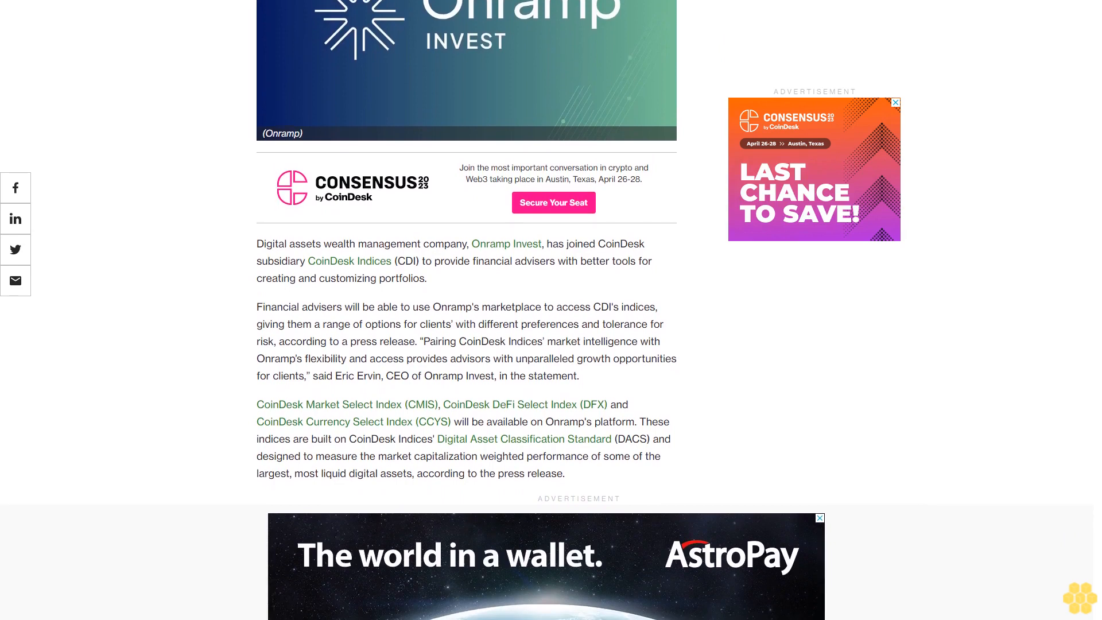
{"action": "scroll", "scroll_direction": "down", "scroll_amount": 3}
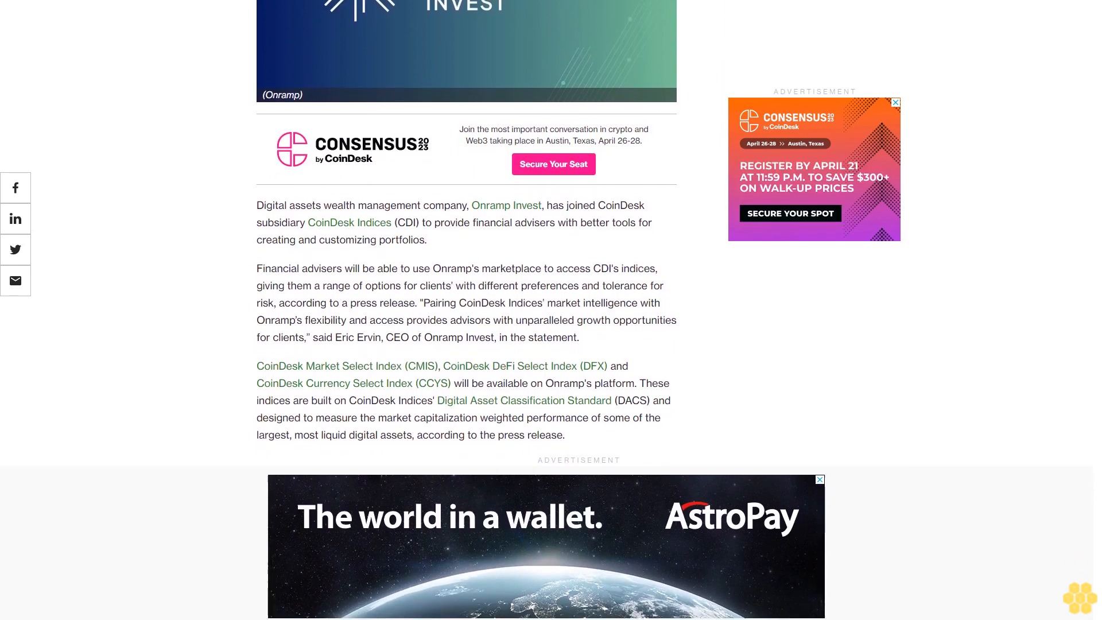
{"action": "scroll", "scroll_direction": "down", "scroll_amount": 3}
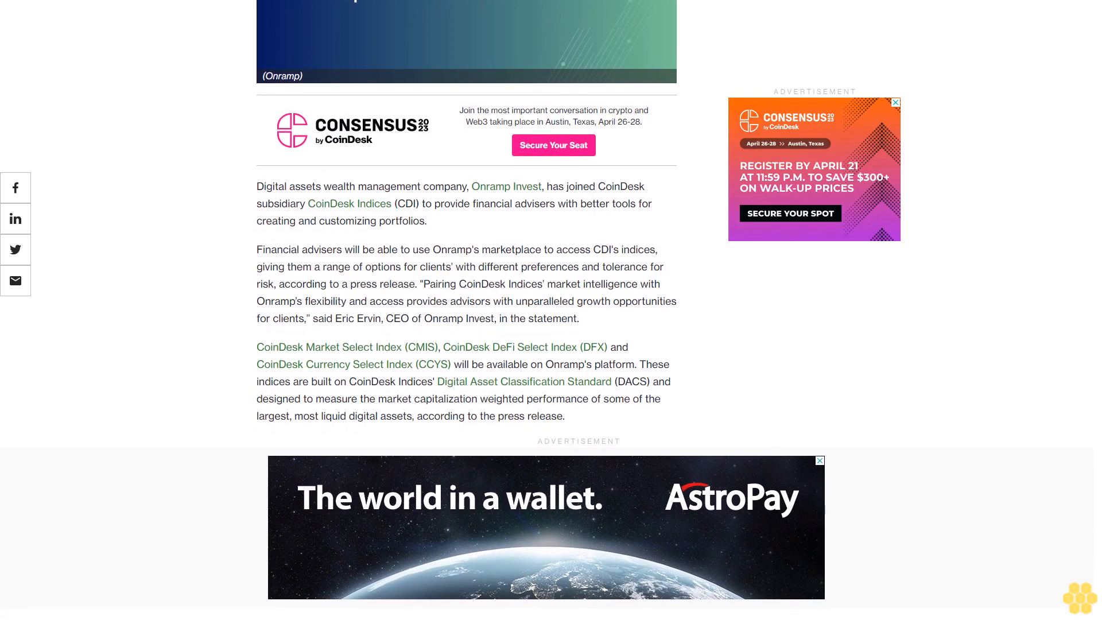
{"action": "scroll", "scroll_direction": "down", "scroll_amount": 3}
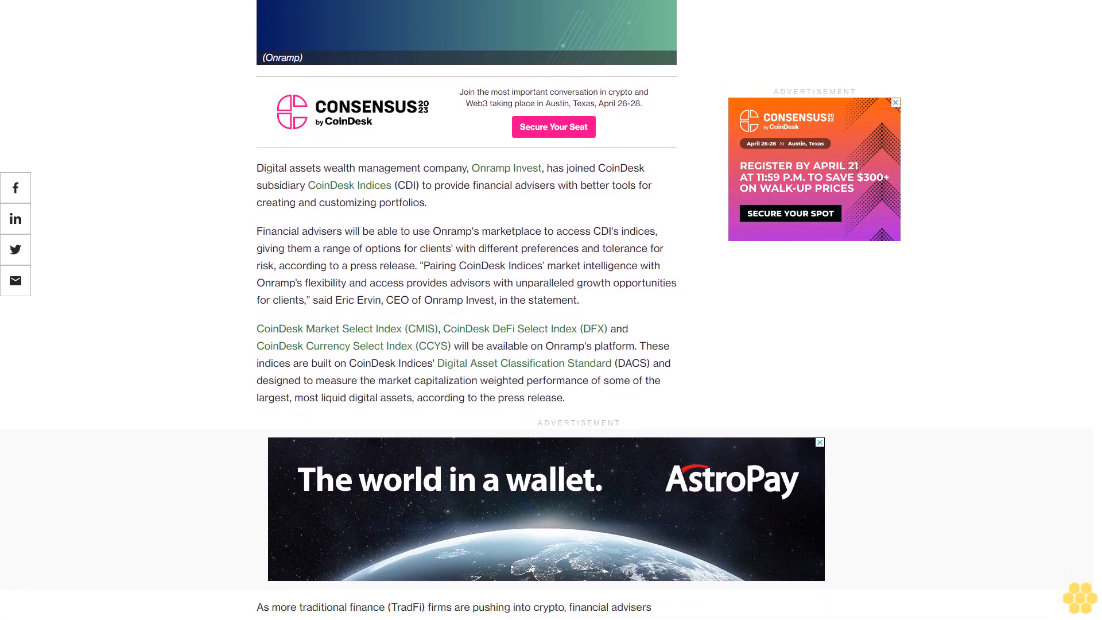
{"action": "scroll", "scroll_direction": "down", "scroll_amount": 3}
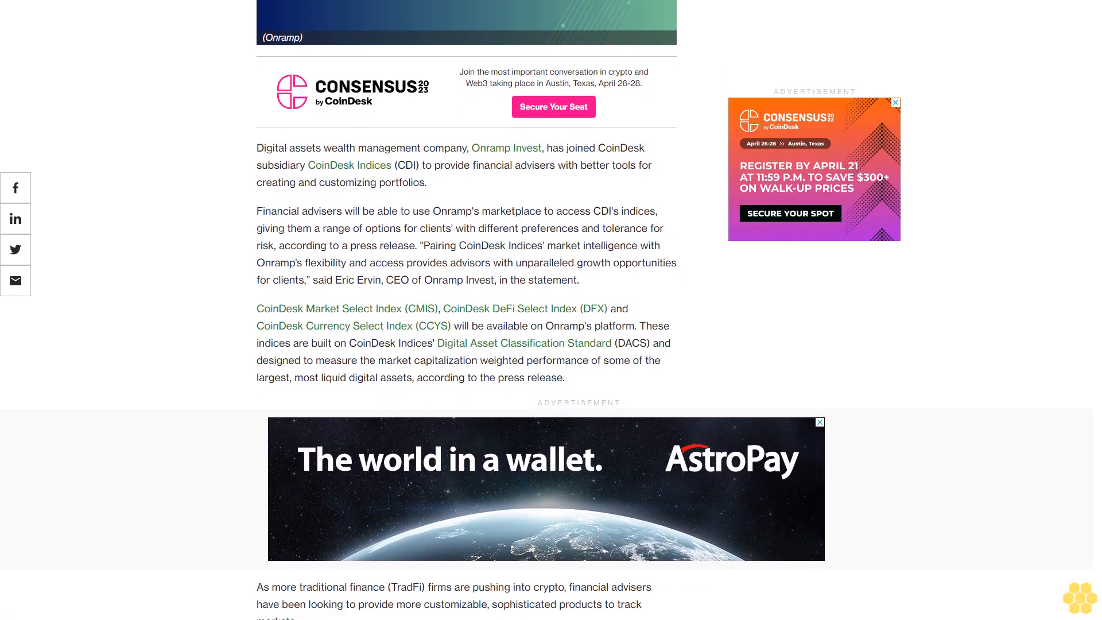
{"action": "scroll", "scroll_direction": "down", "scroll_amount": 3}
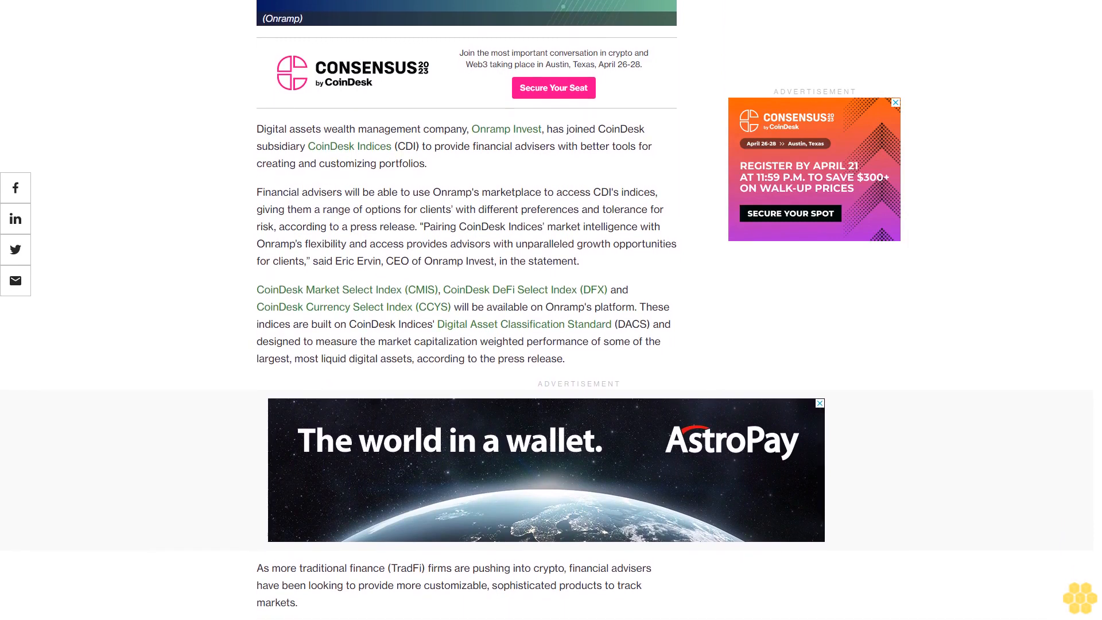
{"action": "scroll", "scroll_direction": "down", "scroll_amount": 3}
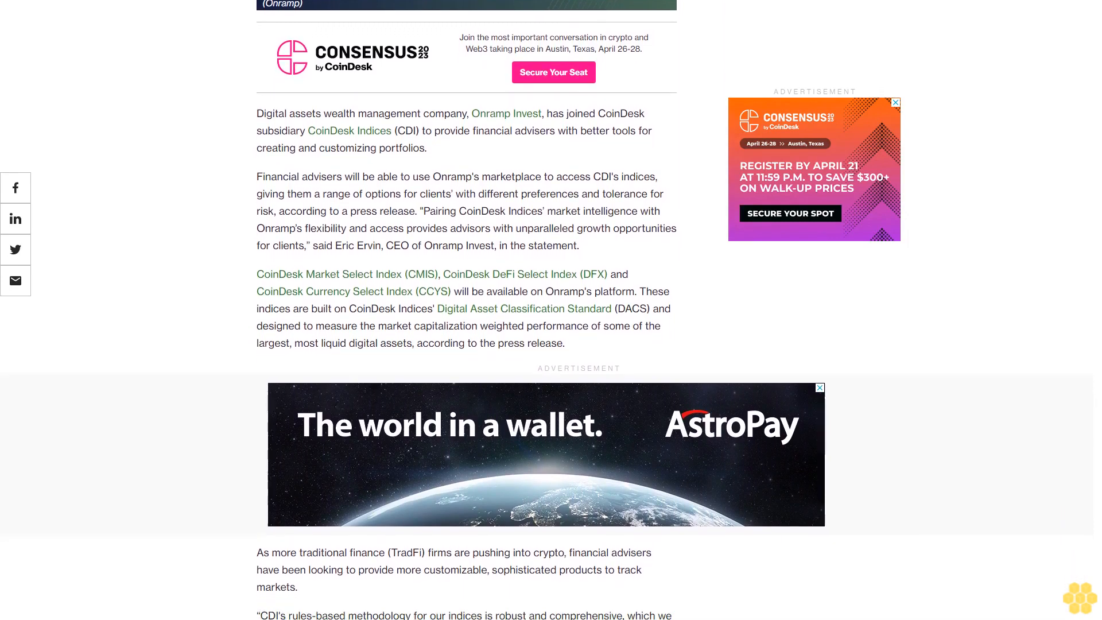
{"action": "scroll", "scroll_direction": "down", "scroll_amount": 3}
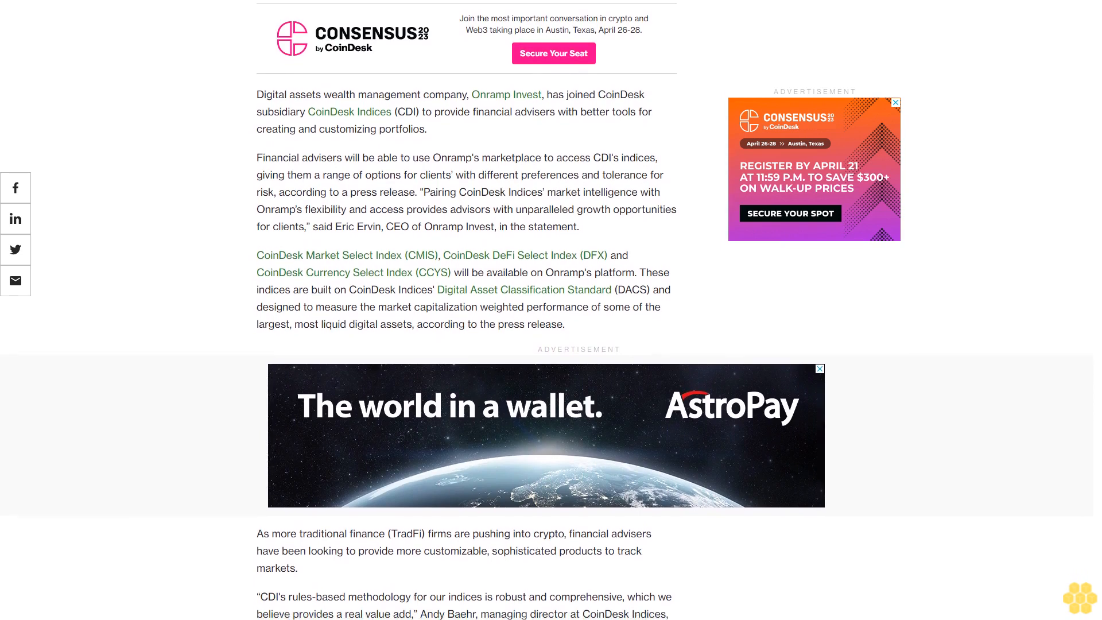
{"action": "scroll", "scroll_direction": "down", "scroll_amount": 3}
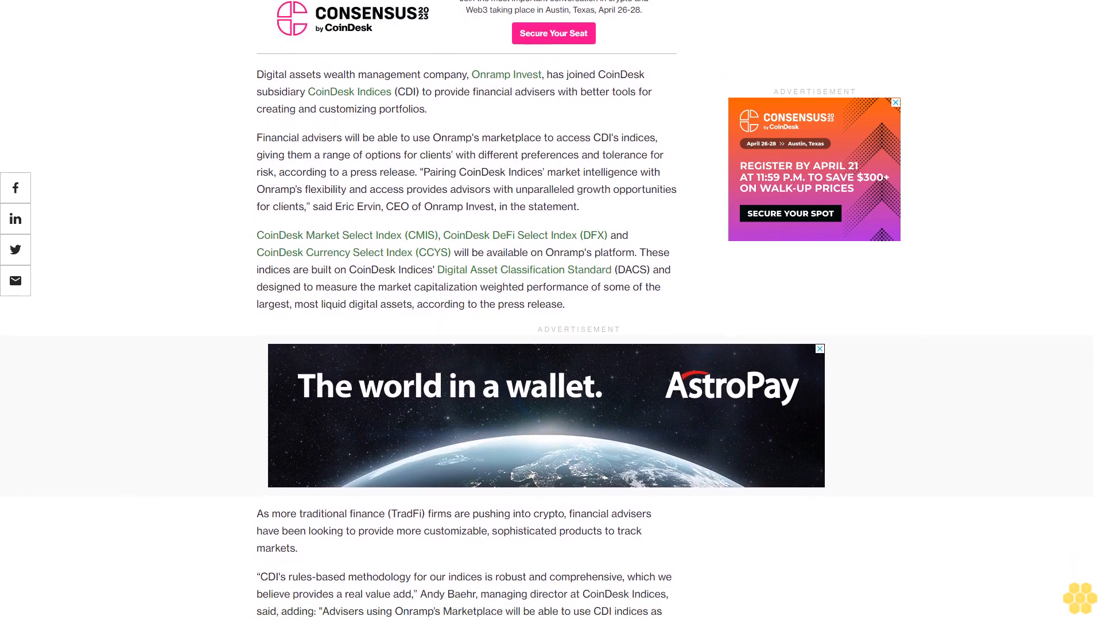
{"action": "scroll", "scroll_direction": "down", "scroll_amount": 3}
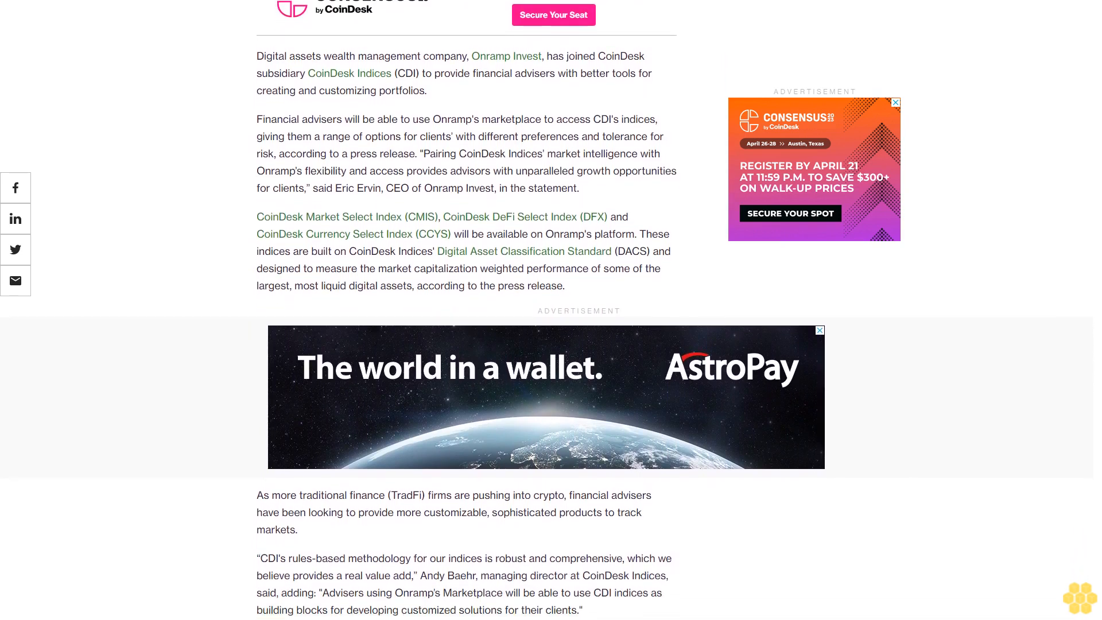
{"action": "scroll", "scroll_direction": "down", "scroll_amount": 3}
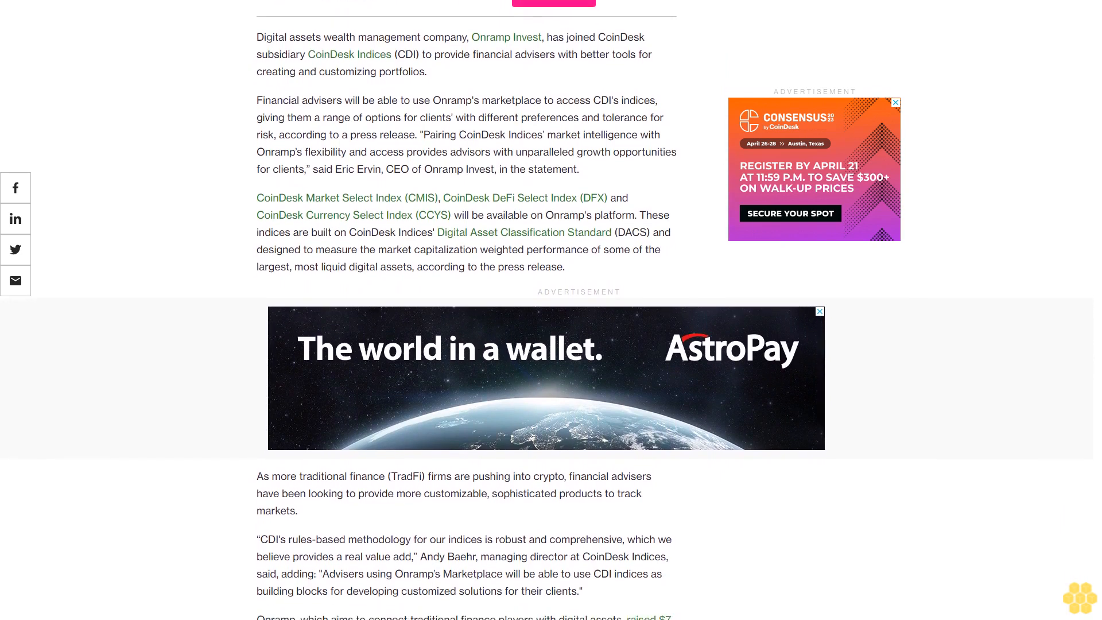
{"action": "scroll", "scroll_direction": "down", "scroll_amount": 3}
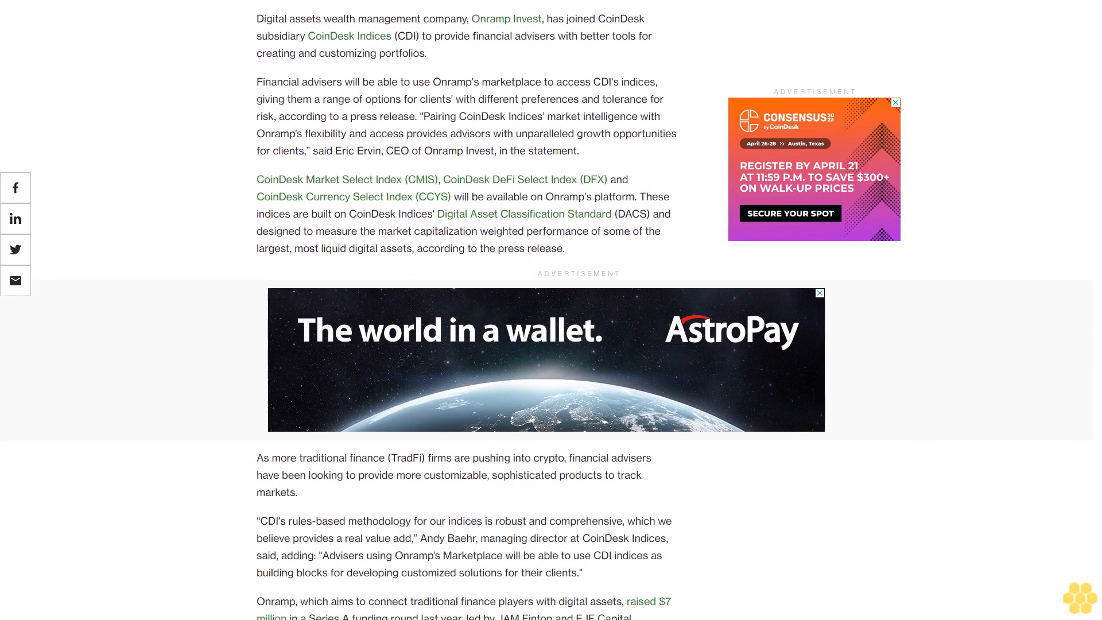
{"action": "scroll", "scroll_direction": "down", "scroll_amount": 3}
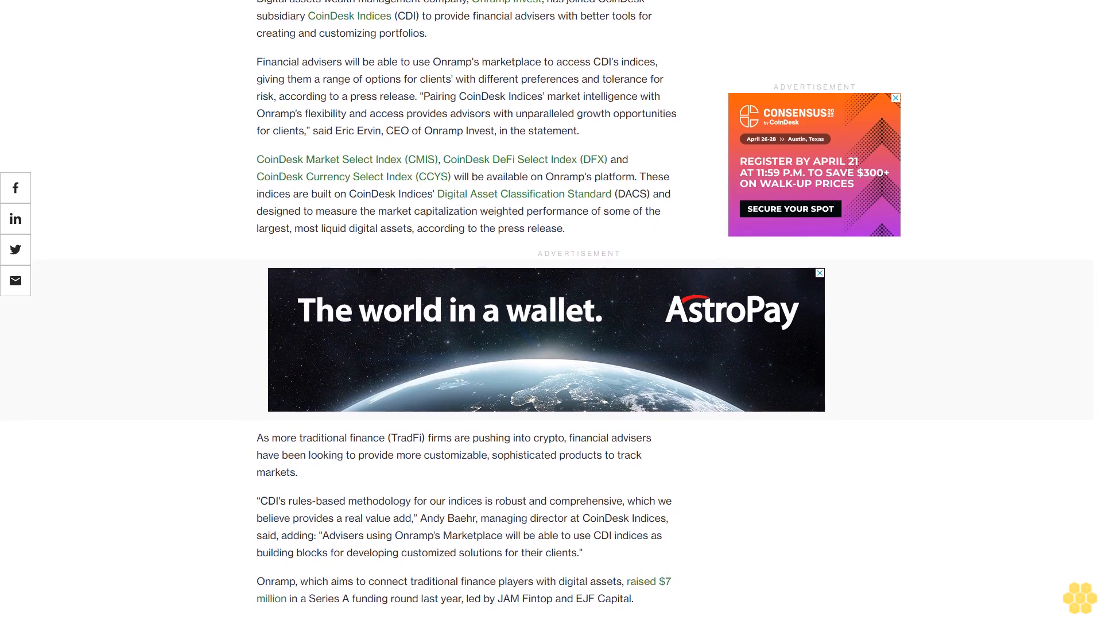
{"action": "scroll", "scroll_direction": "down", "scroll_amount": 3}
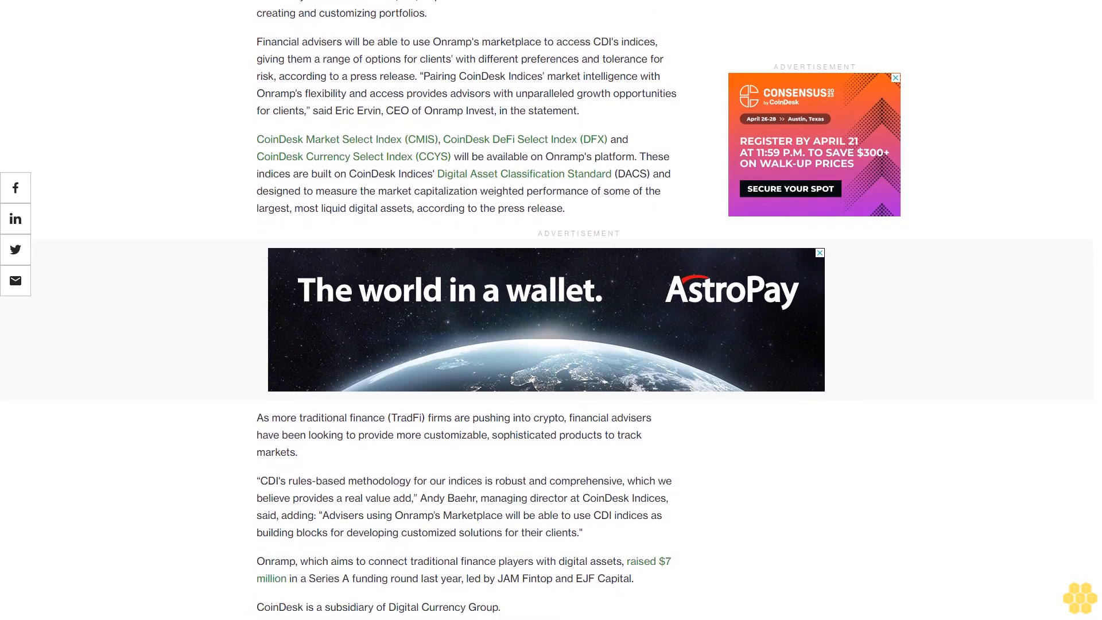
{"action": "scroll", "scroll_direction": "down", "scroll_amount": 3}
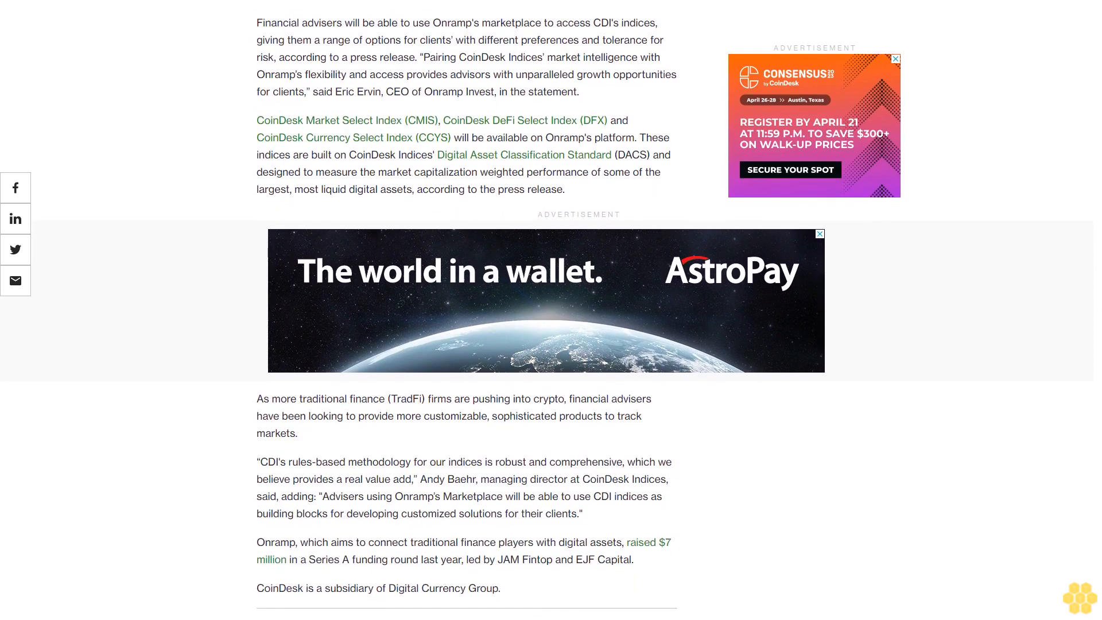
{"action": "scroll", "scroll_direction": "down", "scroll_amount": 3}
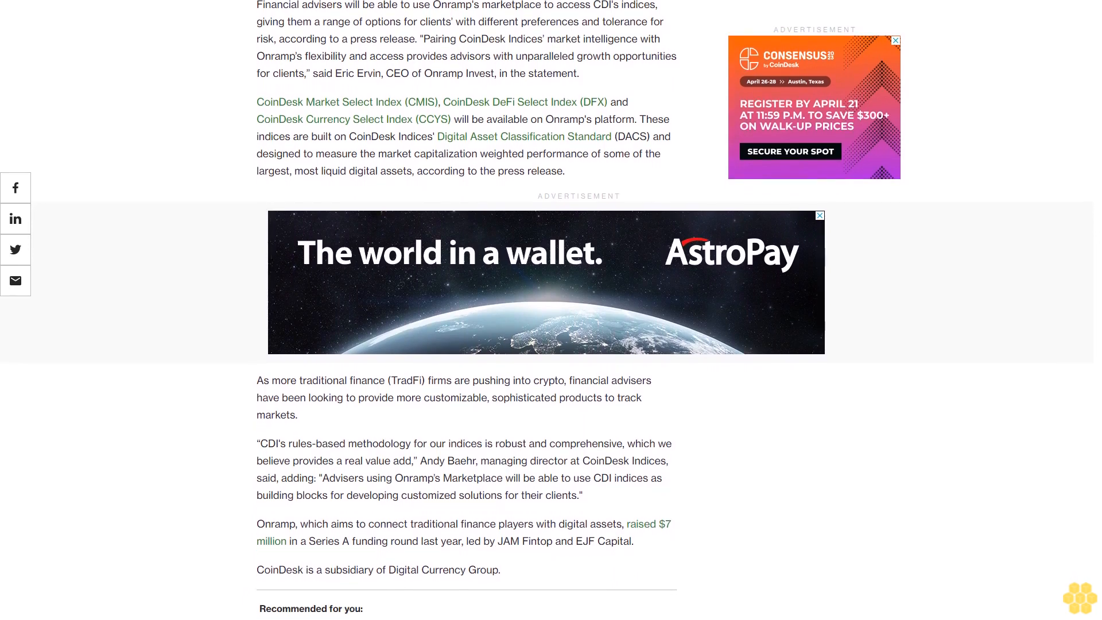
{"action": "scroll", "scroll_direction": "down", "scroll_amount": 3}
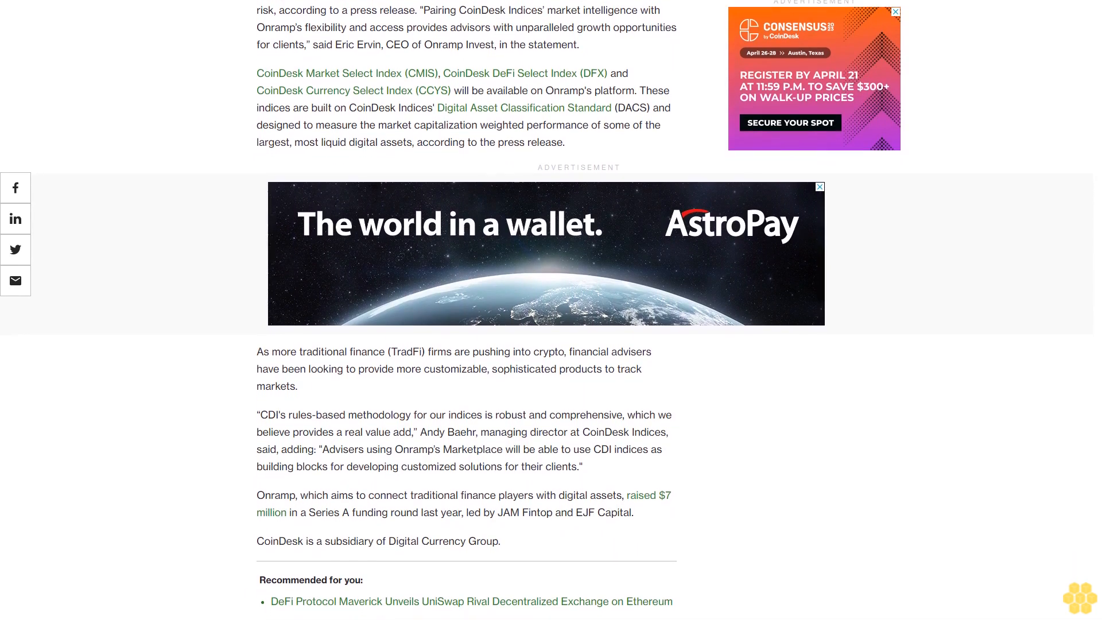
{"action": "scroll", "scroll_direction": "down", "scroll_amount": 3}
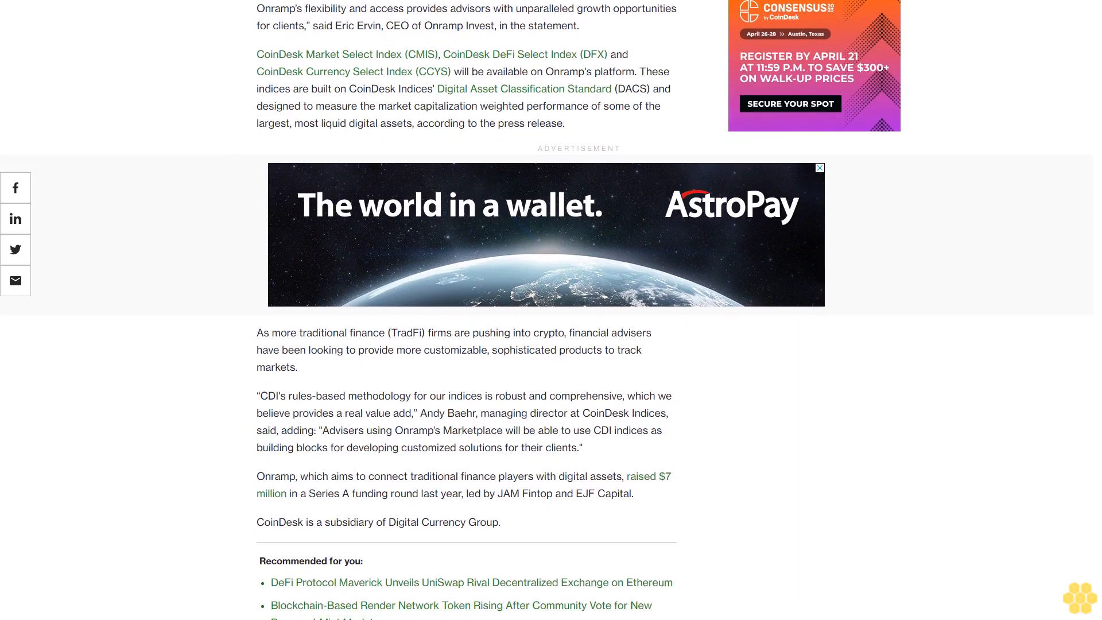
{"action": "scroll", "scroll_direction": "down", "scroll_amount": 3}
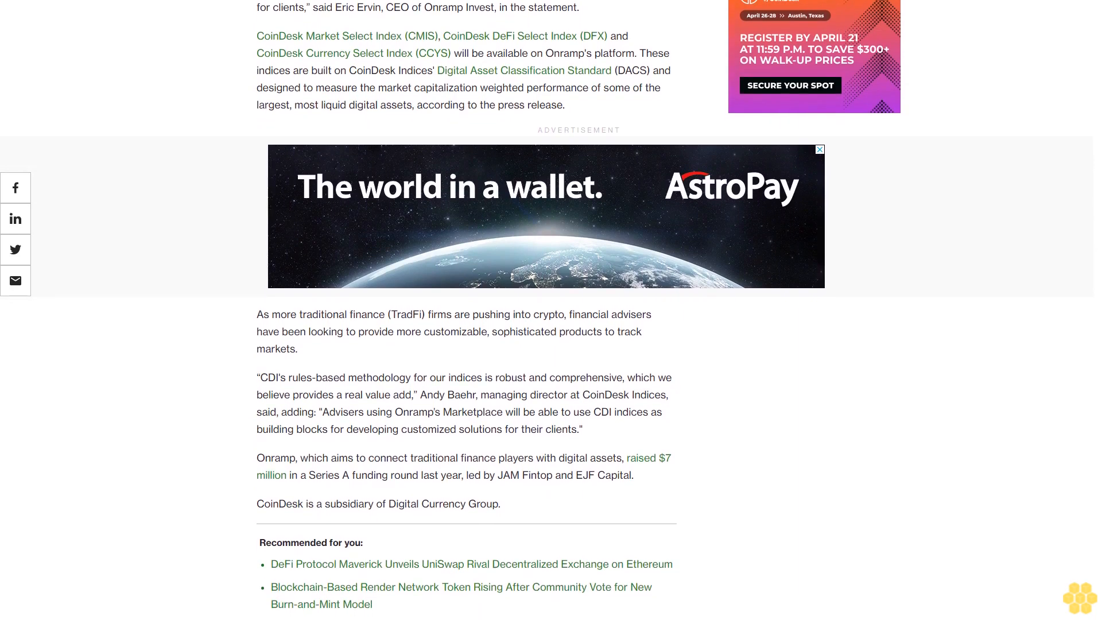
{"action": "scroll", "scroll_direction": "down", "scroll_amount": 3}
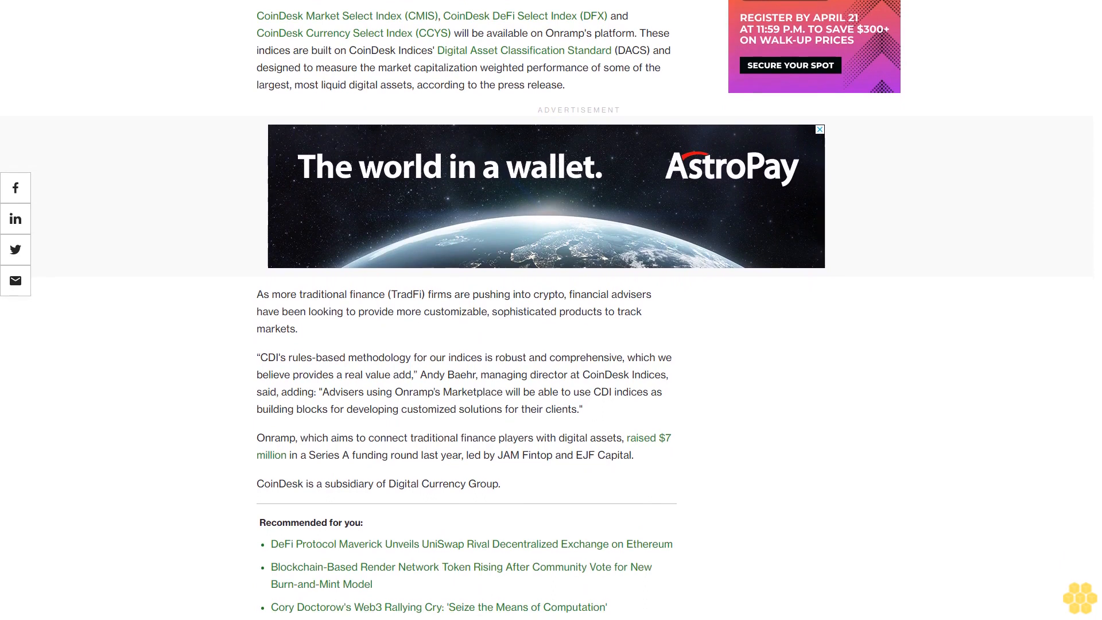
{"action": "scroll", "scroll_direction": "down", "scroll_amount": 3}
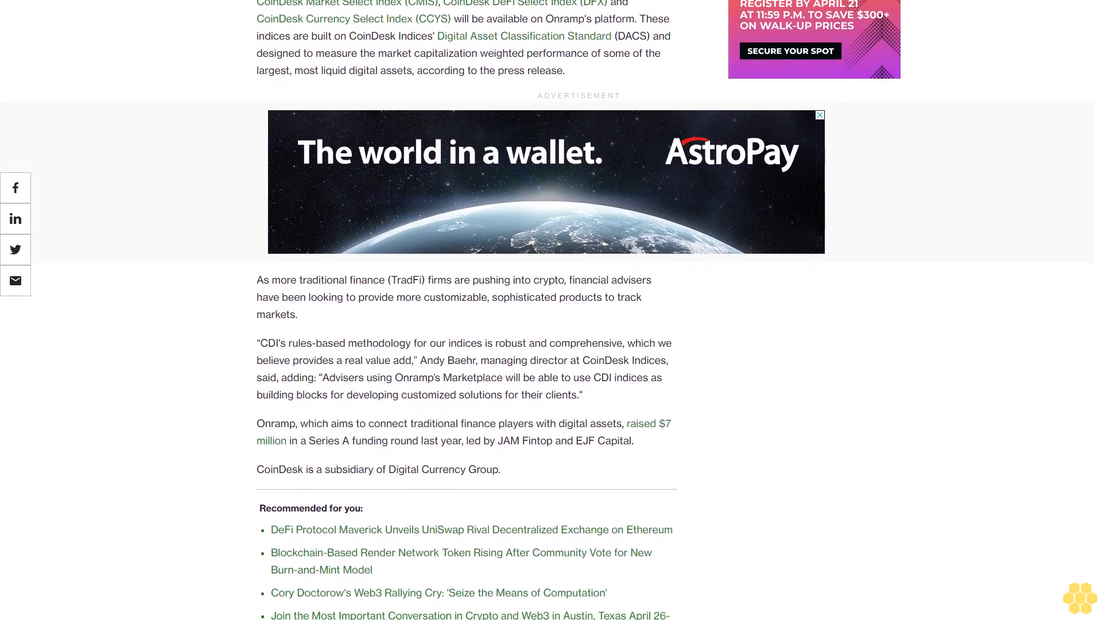
{"action": "scroll", "scroll_direction": "down", "scroll_amount": 3}
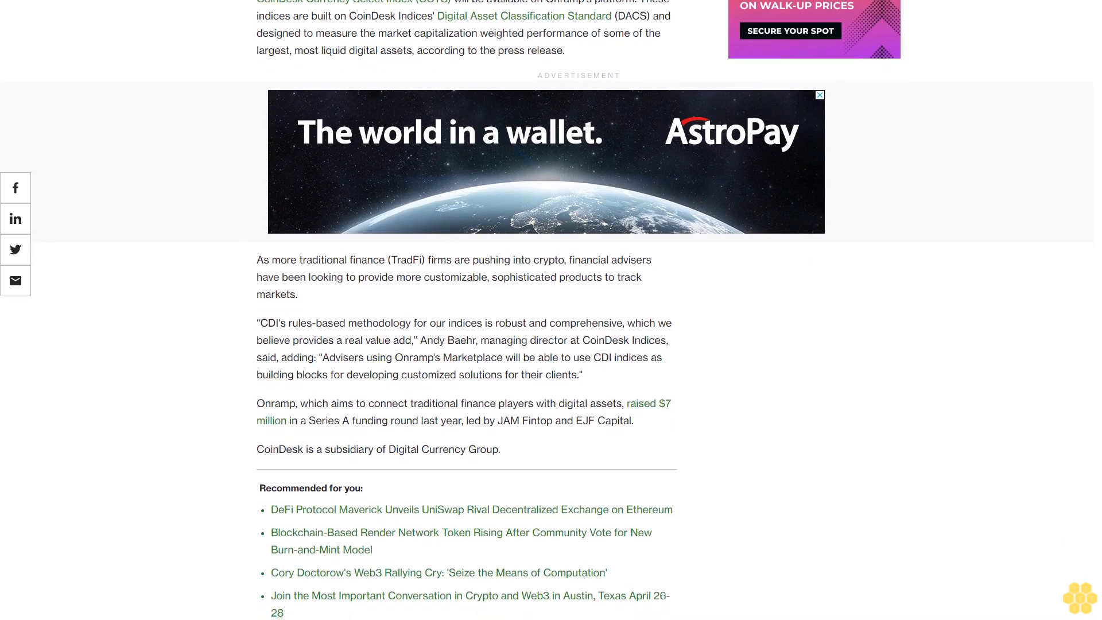
{"action": "scroll", "scroll_direction": "down", "scroll_amount": 3}
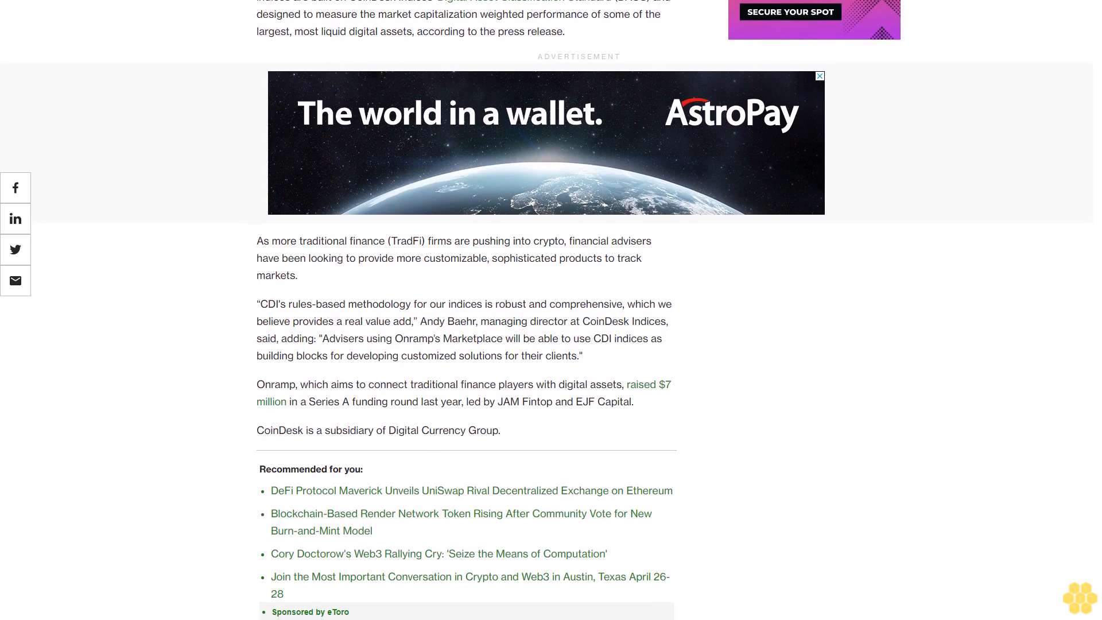
{"action": "scroll", "scroll_direction": "down", "scroll_amount": 3}
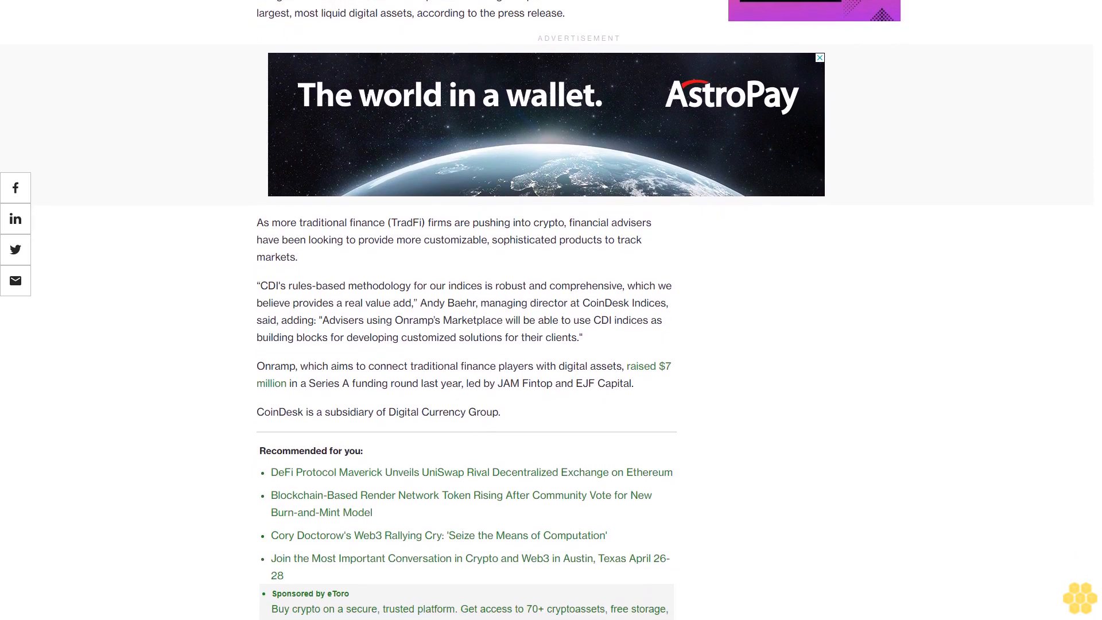
{"action": "scroll", "scroll_direction": "down", "scroll_amount": 3}
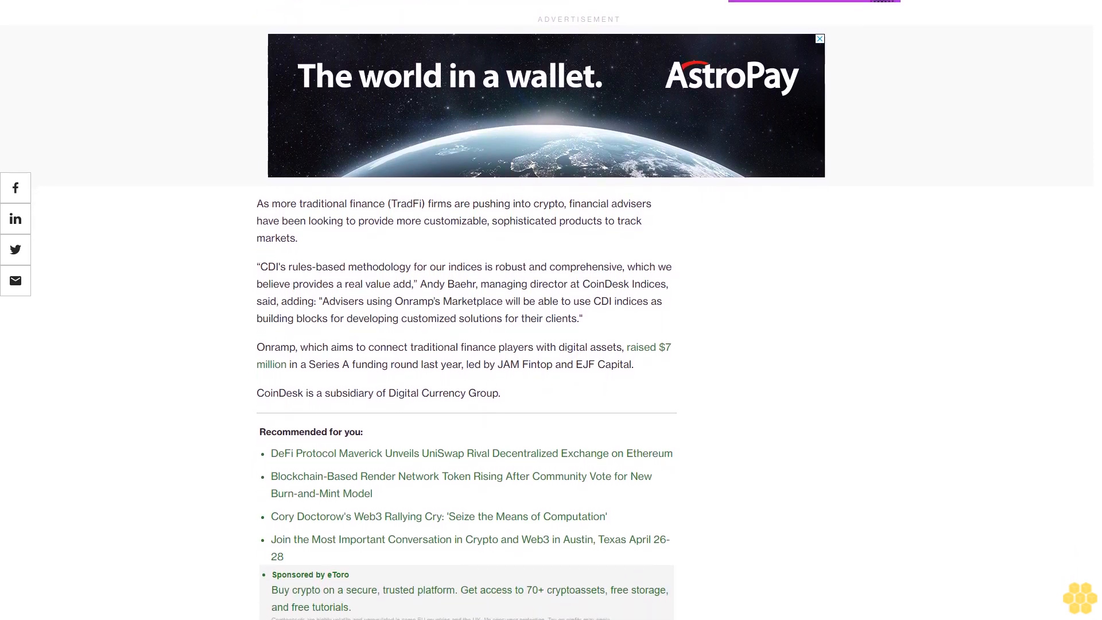
{"action": "scroll", "scroll_direction": "down", "scroll_amount": 3}
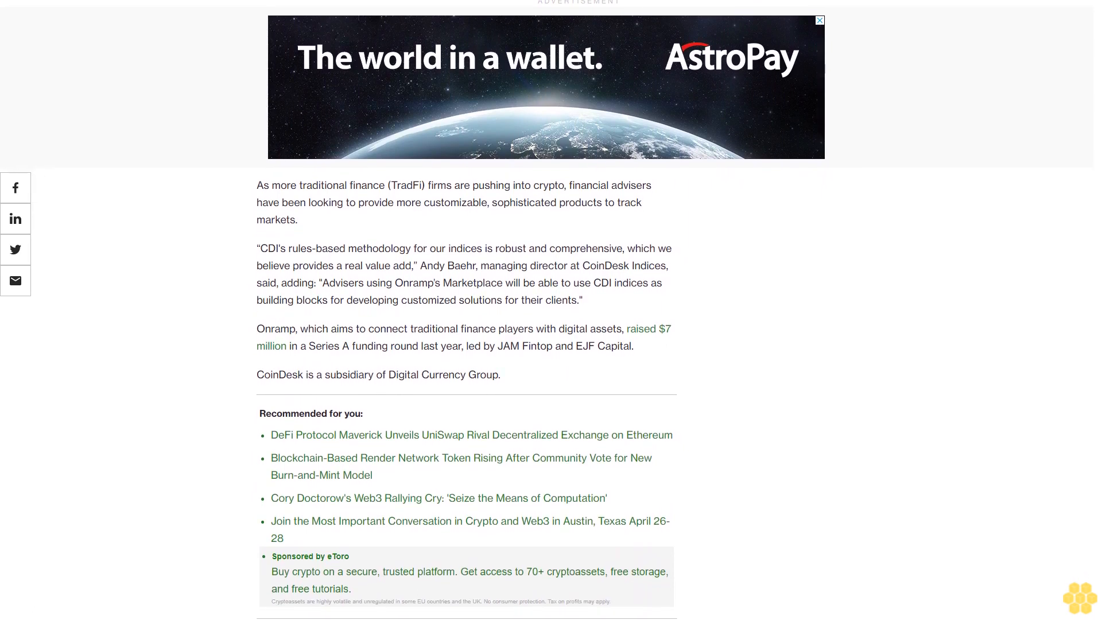
{"action": "scroll", "scroll_direction": "down", "scroll_amount": 3}
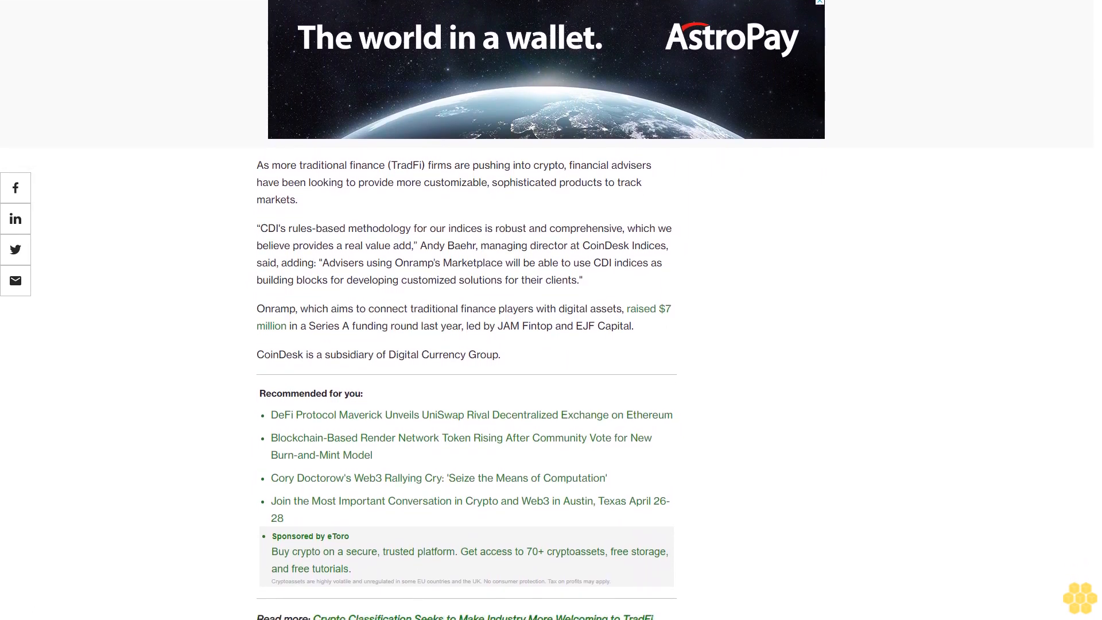
{"action": "scroll", "scroll_direction": "down", "scroll_amount": 3}
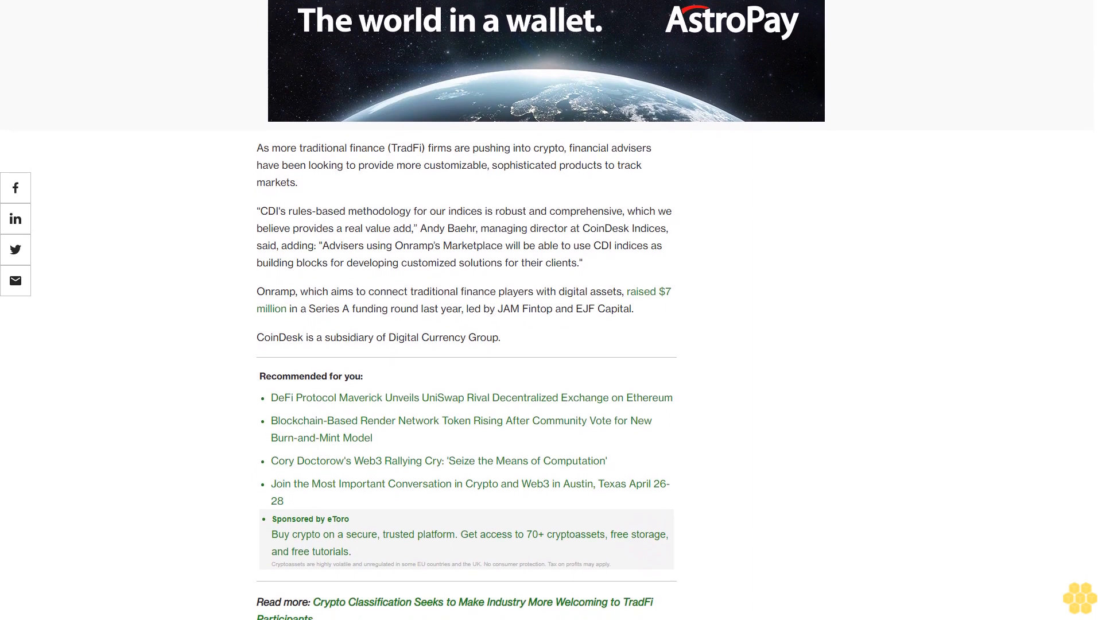
{"action": "scroll", "scroll_direction": "down", "scroll_amount": 3}
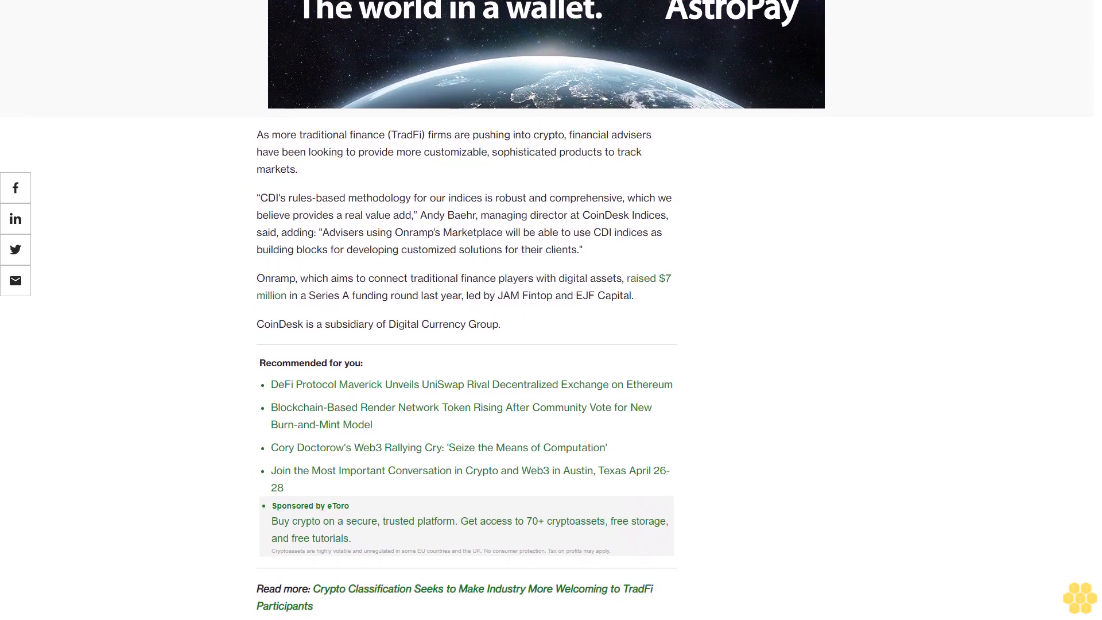